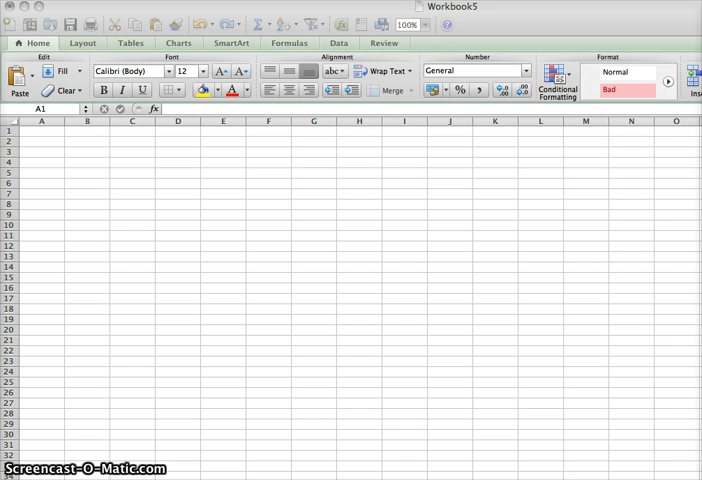
Step: Paste the 1959–2006 Year, Wolves and Moose population table starting at cell A1
{"action": "left_click", "coordinate": [41, 130]}
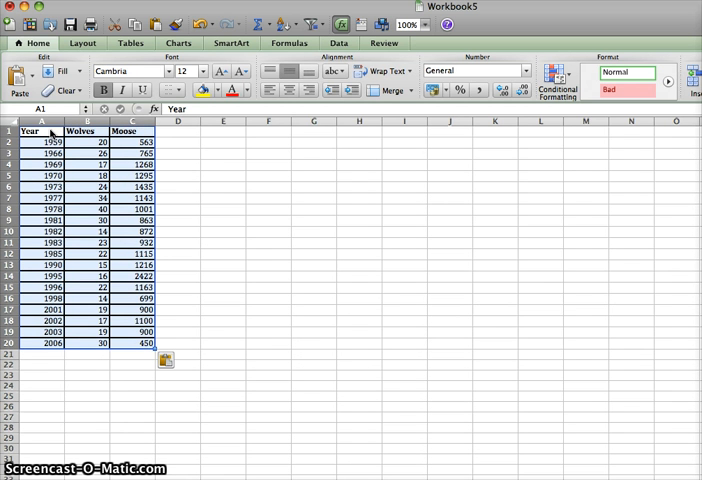
{"action": "mouse_move", "coordinate": [124, 366]}
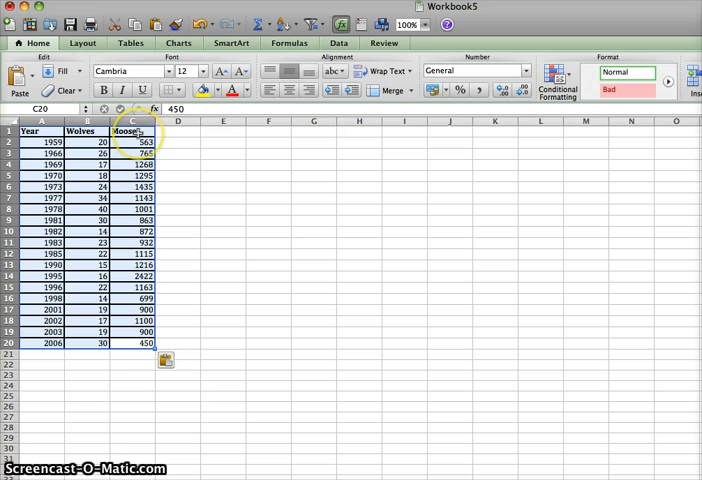
{"action": "mouse_move", "coordinate": [237, 244]}
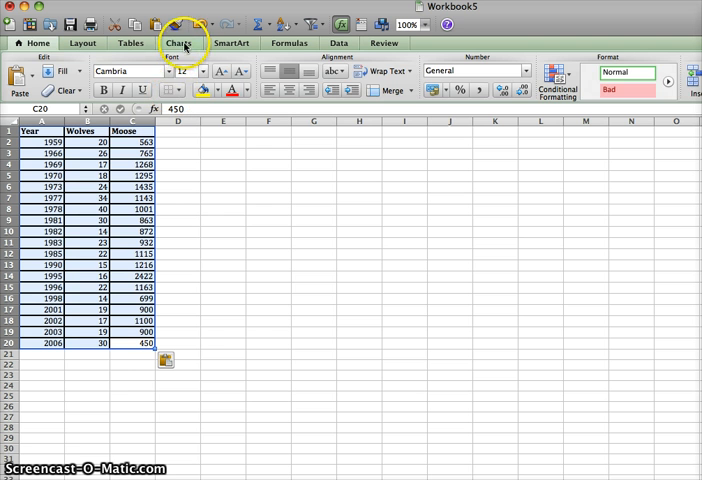
Step: Insert a Smooth Marked Scatter chart of the data and move it beside the table
{"action": "left_click", "coordinate": [178, 42]}
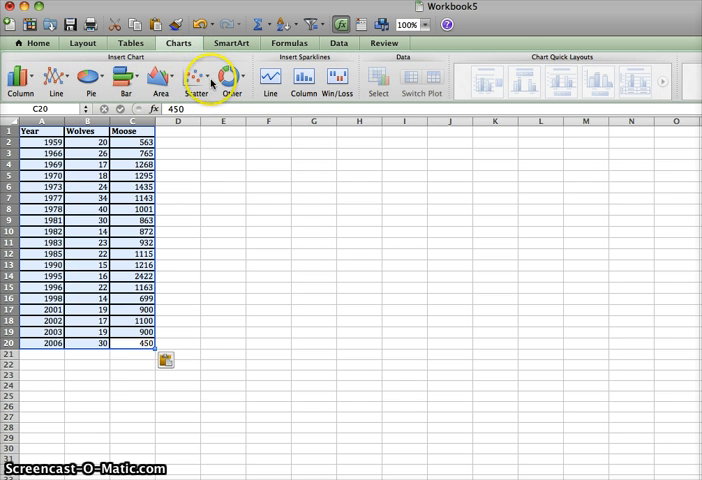
{"action": "left_click", "coordinate": [196, 77]}
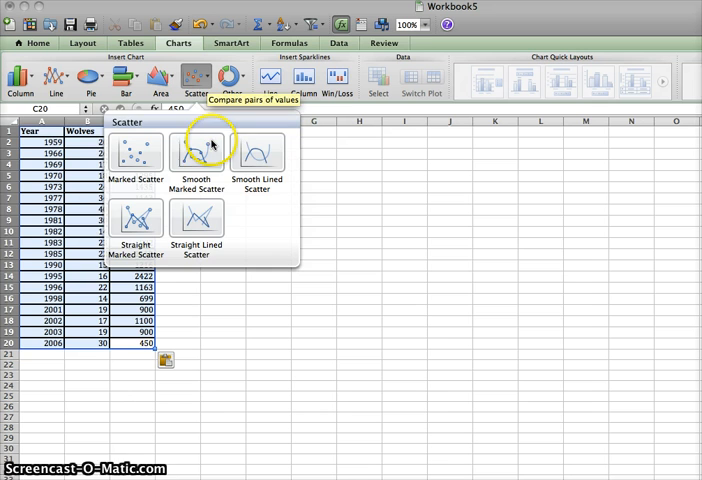
{"action": "left_click", "coordinate": [197, 152]}
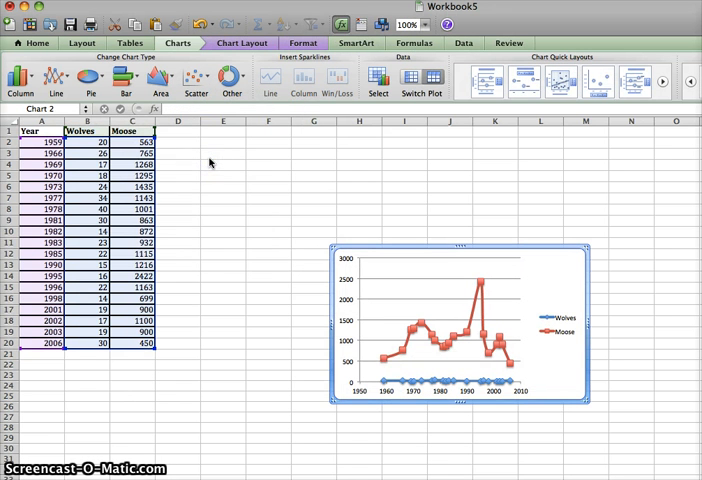
{"action": "mouse_move", "coordinate": [520, 241]}
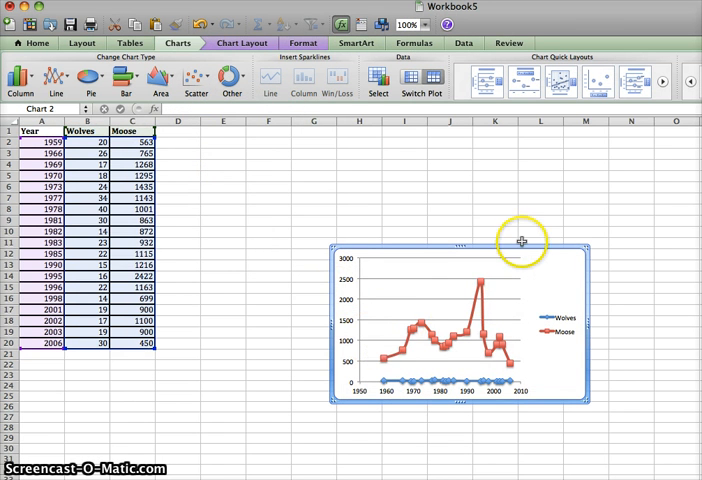
{"action": "left_click_drag", "start_coordinate": [520, 243], "coordinate": [420, 188]}
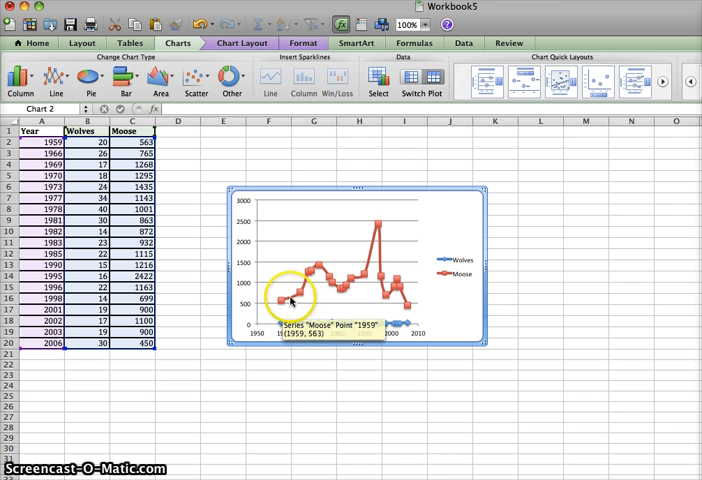
{"action": "mouse_move", "coordinate": [352, 288]}
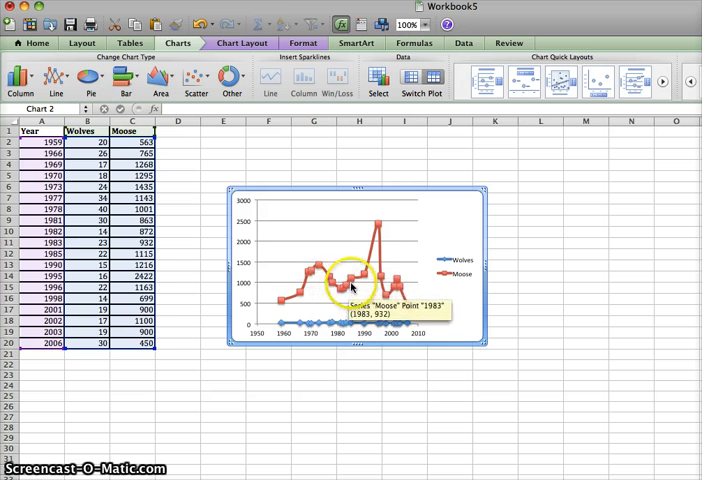
{"action": "mouse_move", "coordinate": [340, 294]}
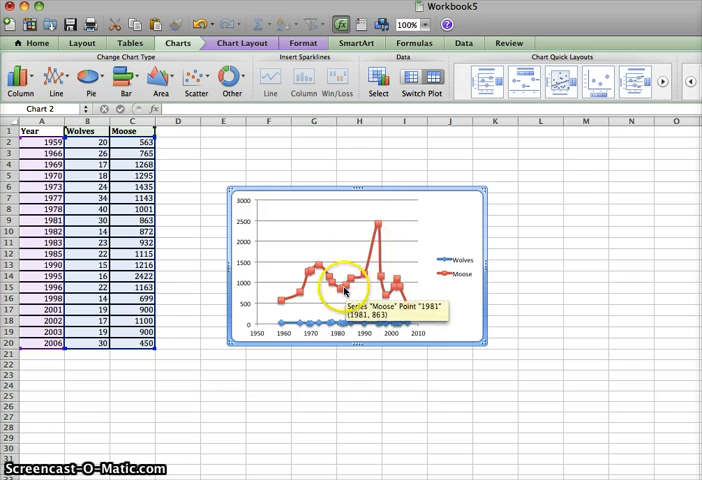
{"action": "mouse_move", "coordinate": [369, 238]}
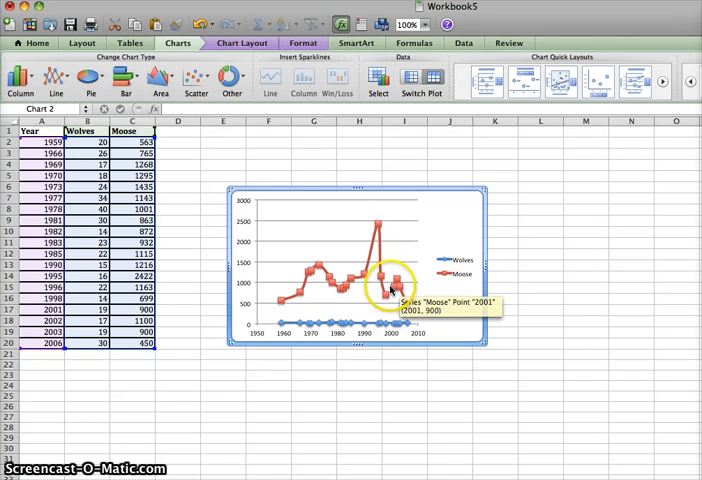
{"action": "mouse_move", "coordinate": [298, 330]}
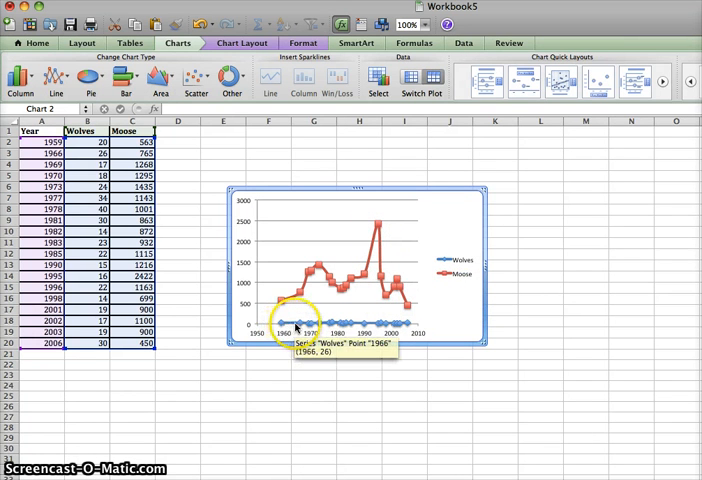
{"action": "mouse_move", "coordinate": [393, 328]}
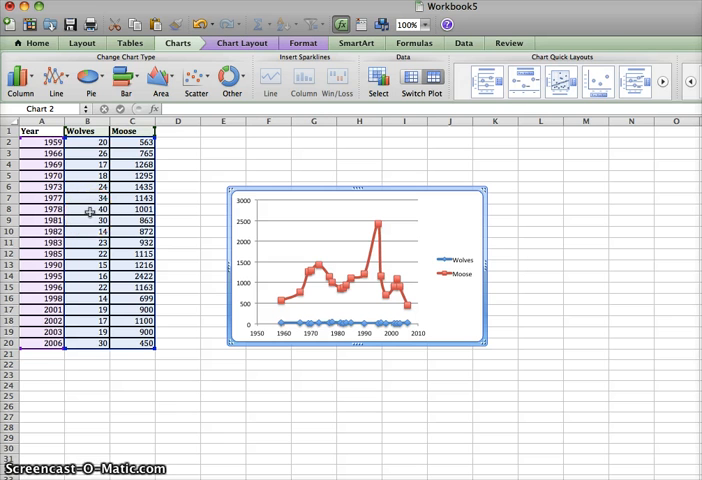
{"action": "mouse_move", "coordinate": [345, 335]}
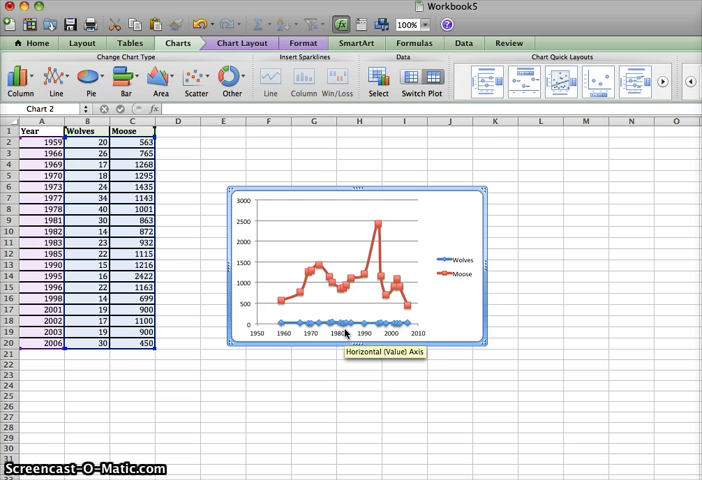
Step: Format the Wolves data series to plot on a secondary vertical axis
{"action": "right_click", "coordinate": [345, 330]}
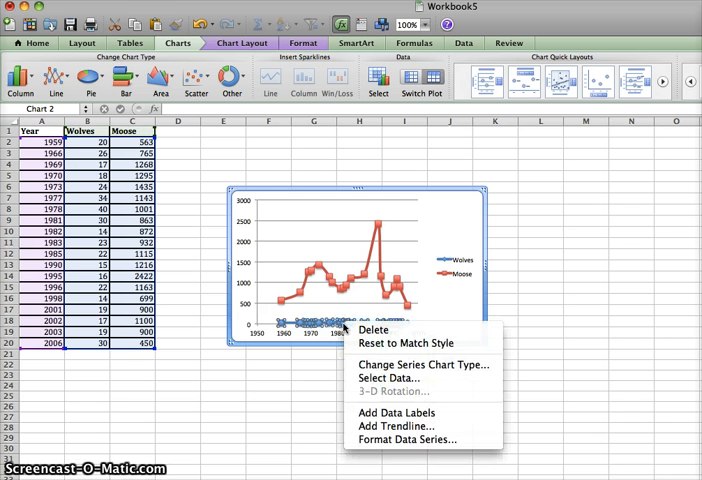
{"action": "mouse_move", "coordinate": [405, 440]}
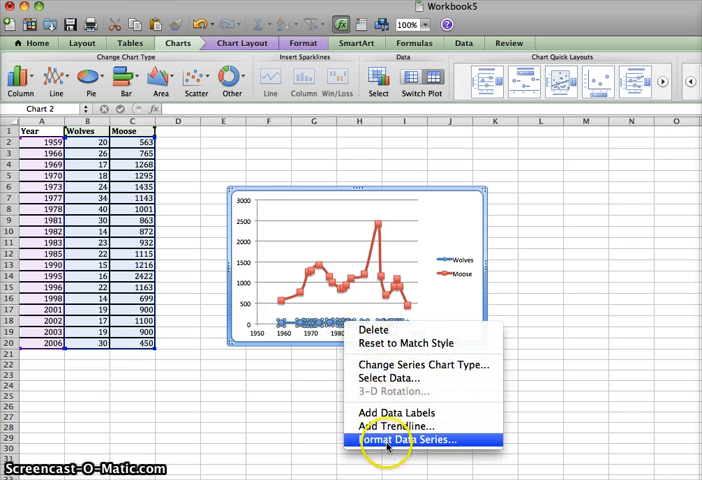
{"action": "left_click", "coordinate": [399, 440]}
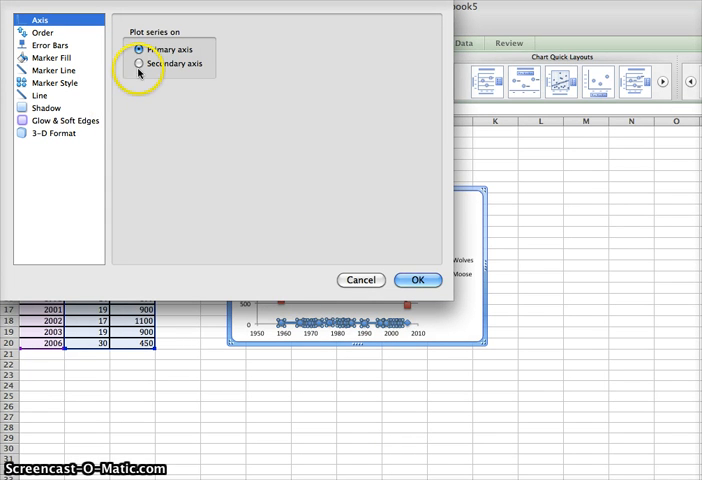
{"action": "left_click", "coordinate": [132, 63]}
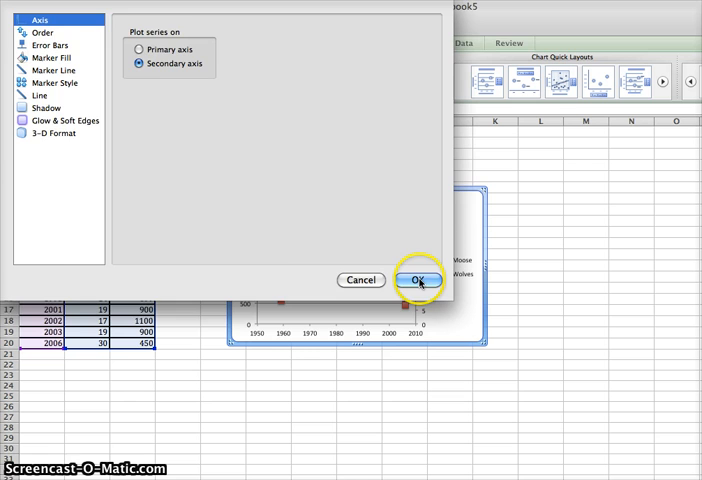
{"action": "left_click", "coordinate": [418, 280]}
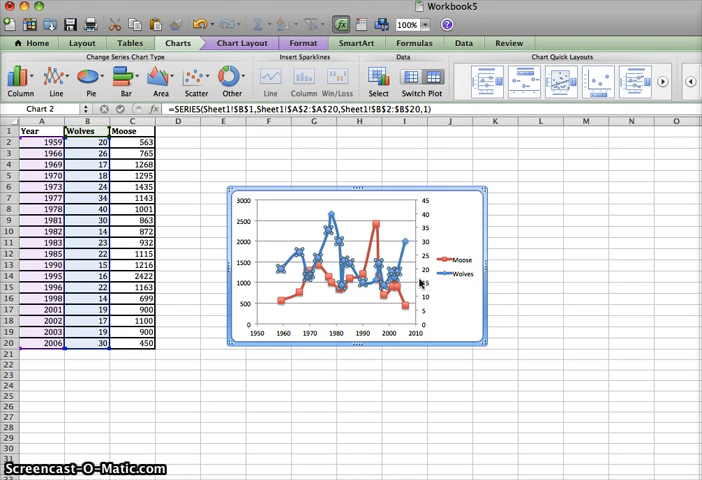
{"action": "mouse_move", "coordinate": [428, 293]}
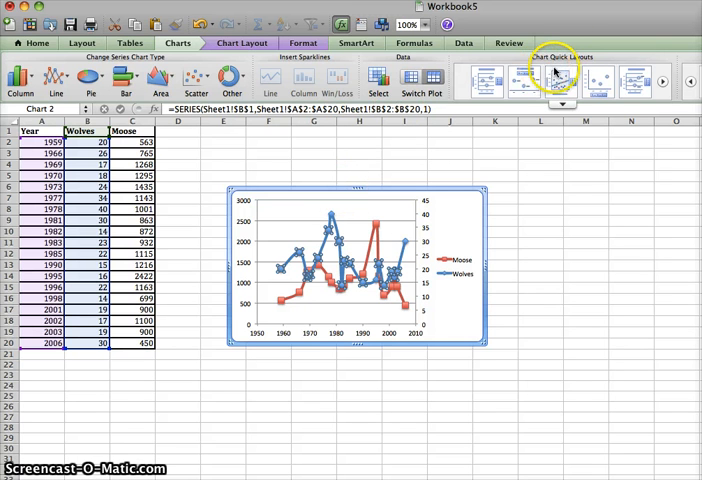
Step: Apply Quick Layout 1 and enter the chart title and 'Moose Population' and 'Year' axis titles
{"action": "left_click", "coordinate": [488, 82]}
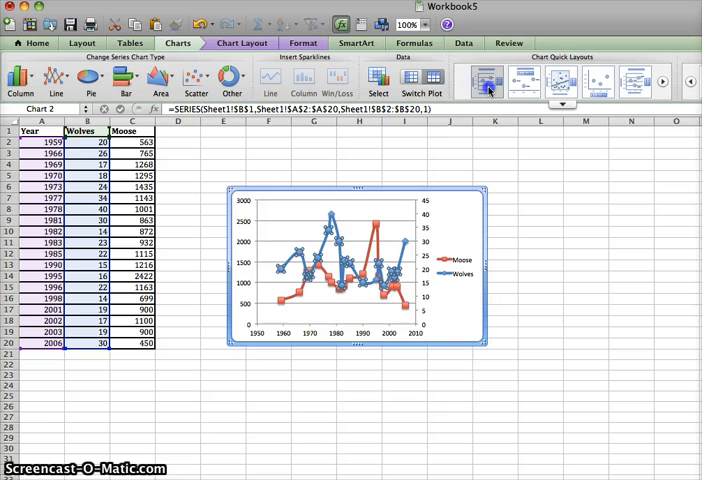
{"action": "left_click", "coordinate": [483, 82]}
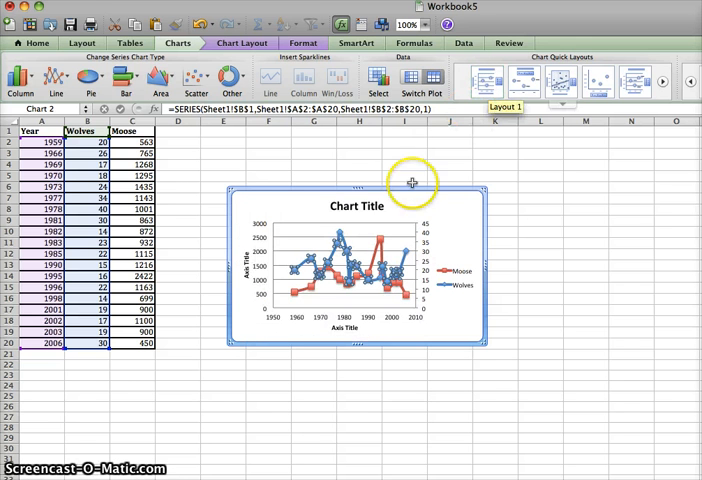
{"action": "mouse_move", "coordinate": [253, 278]}
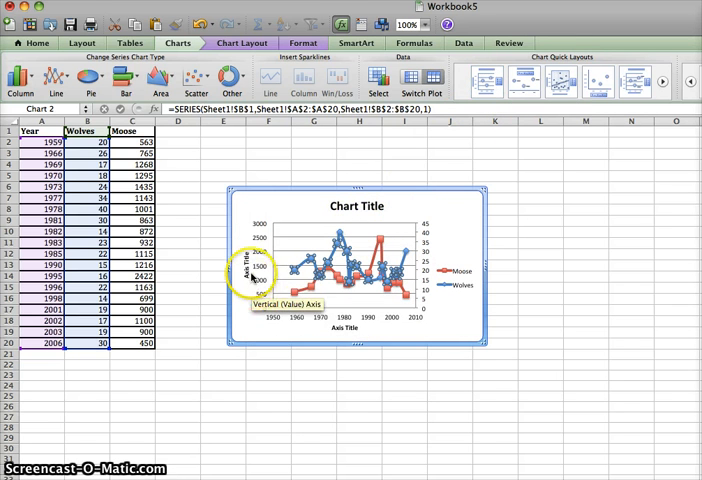
{"action": "mouse_move", "coordinate": [440, 245]}
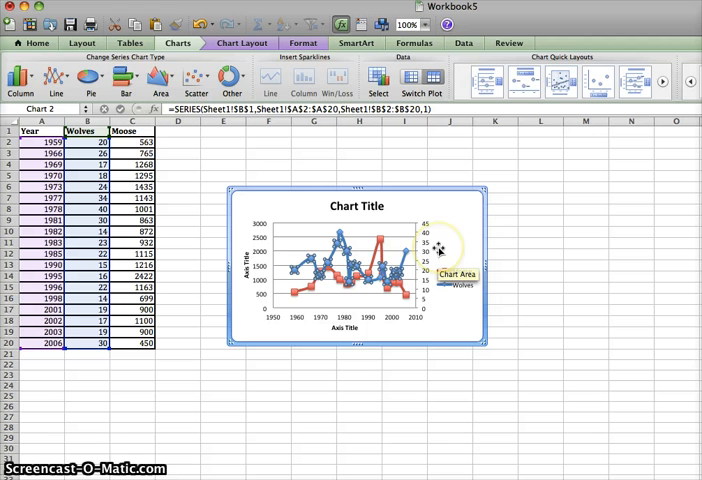
{"action": "mouse_move", "coordinate": [357, 207]}
{"action": "type", "text": "Predation of"}
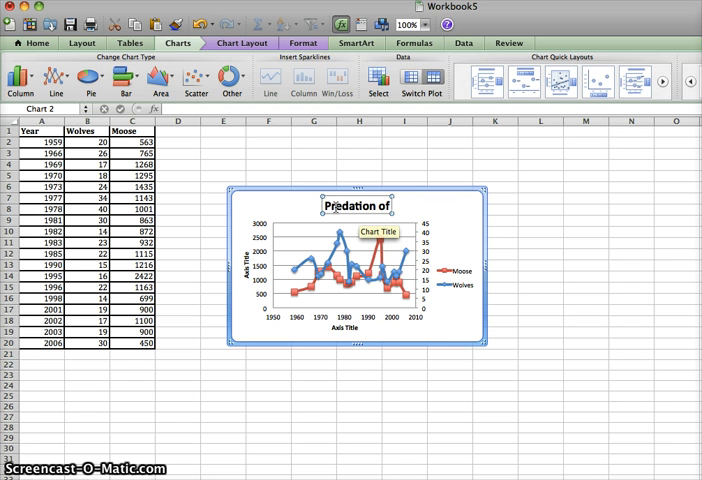
{"action": "type", "text": "Moose by Wolves"}
{"action": "left_click", "coordinate": [248, 259]}
{"action": "type", "text": "Moose Population"}
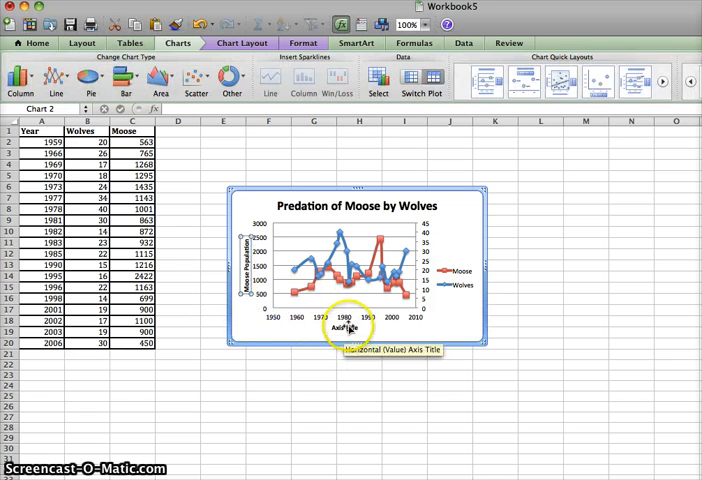
{"action": "left_click", "coordinate": [346, 328]}
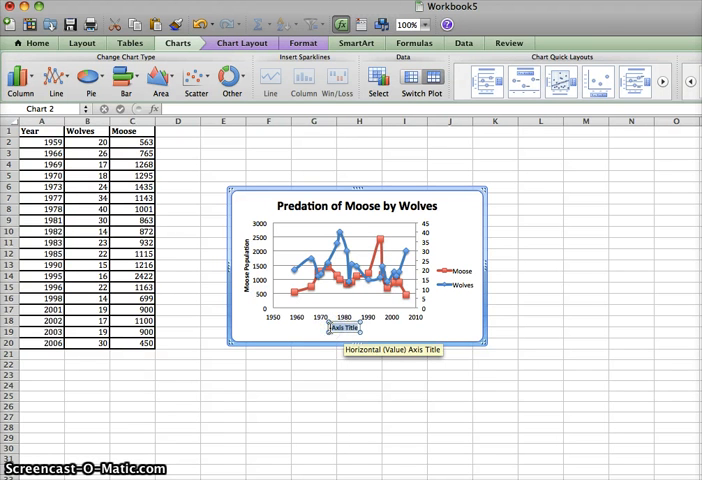
{"action": "type", "text": "Year"}
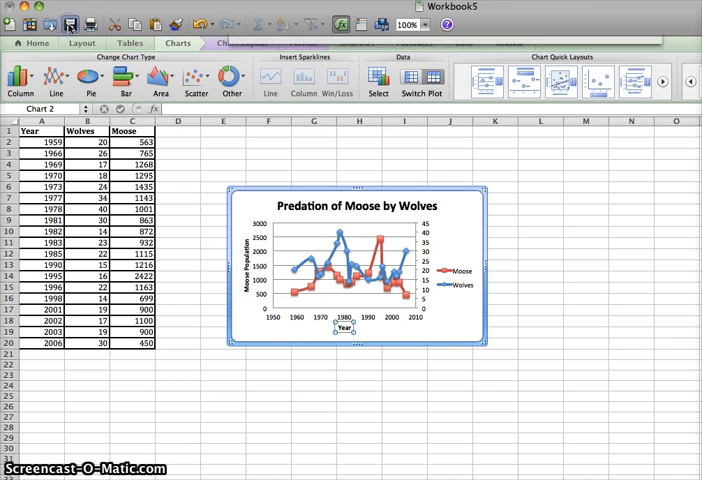
Step: Save the workbook to the Desktop as 'Predator Prey Graph', replacing the existing file
{"action": "left_click", "coordinate": [70, 24]}
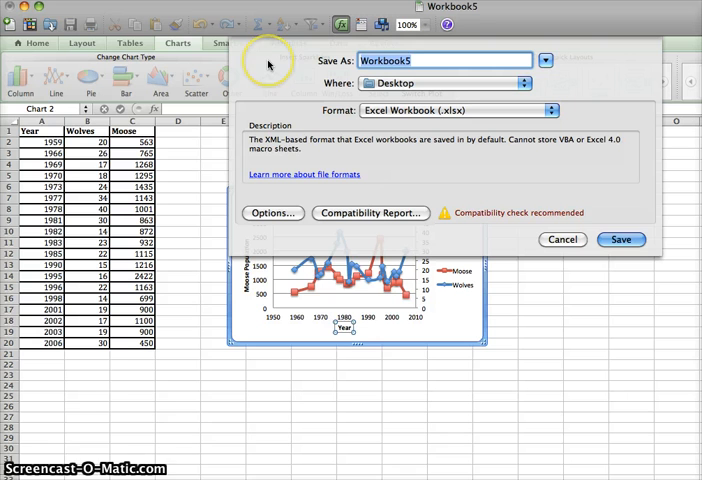
{"action": "type", "text": "Predator Prey Graph"}
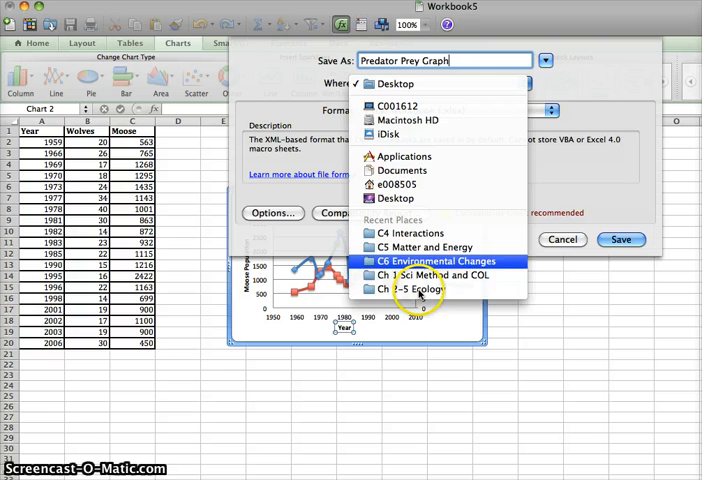
{"action": "left_click", "coordinate": [390, 83]}
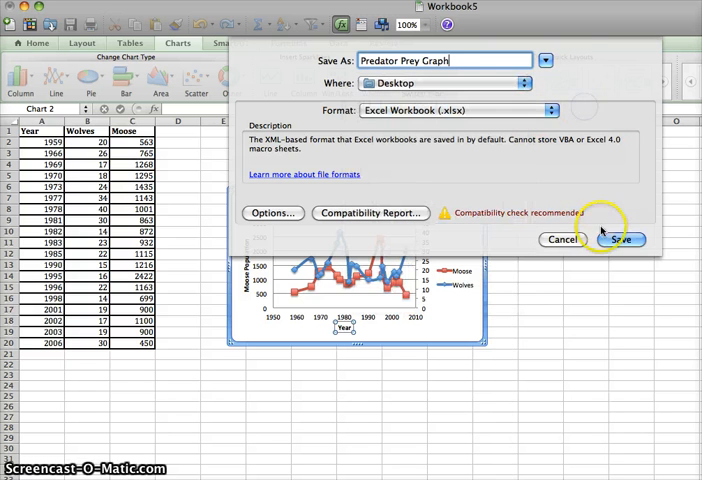
{"action": "left_click", "coordinate": [621, 239]}
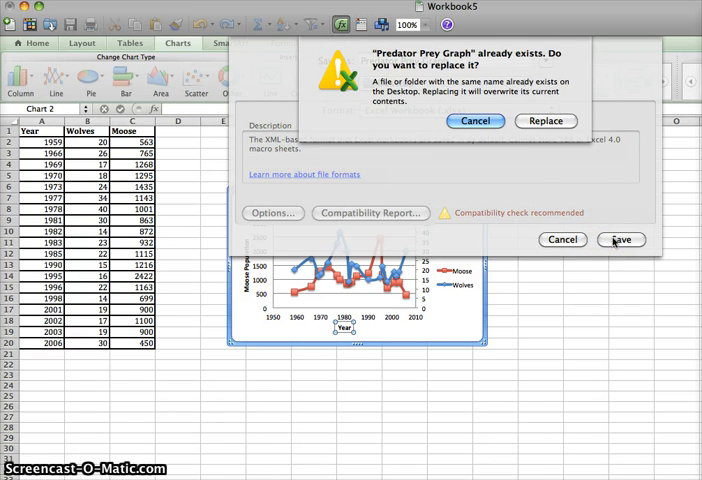
{"action": "left_click", "coordinate": [546, 121]}
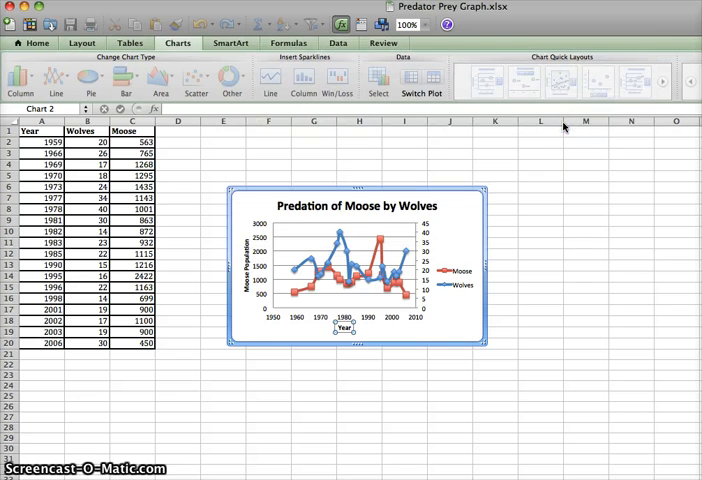